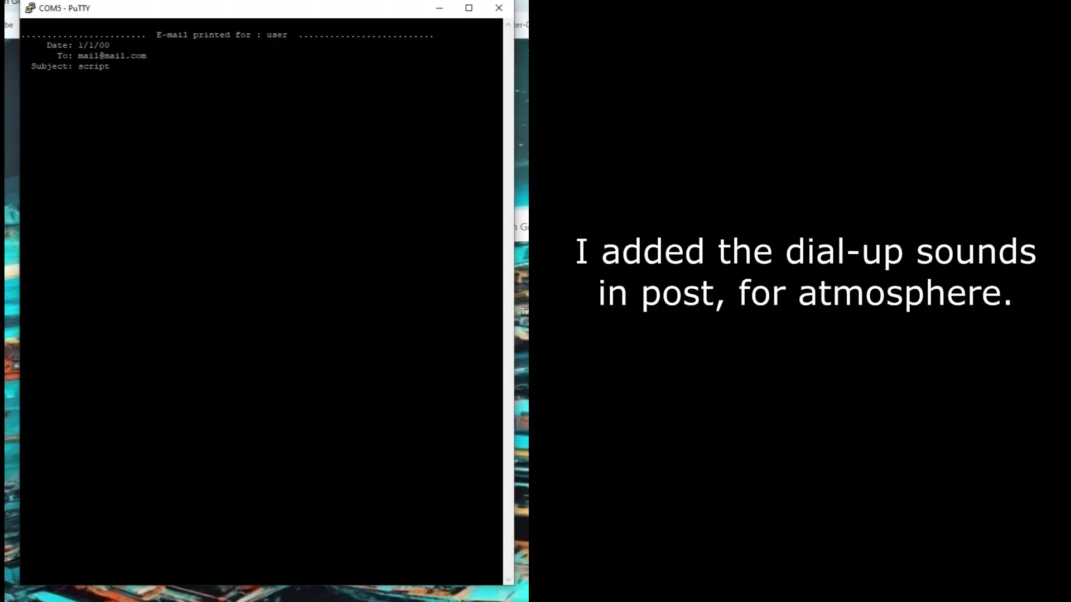
- Enter the message text 'The year is 2001, computers are too complex' in the COM5 serial session
type("The year is 2001, computers are too complex")
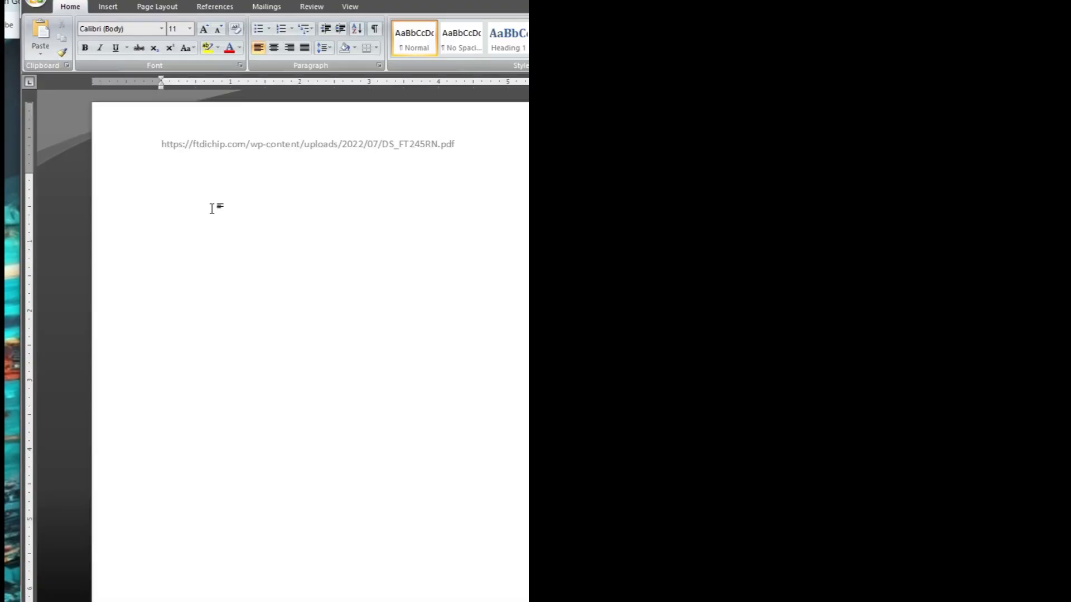
- Paste the received e-mail text into the Word document below the FTDI datasheet link
right_click(214, 207)
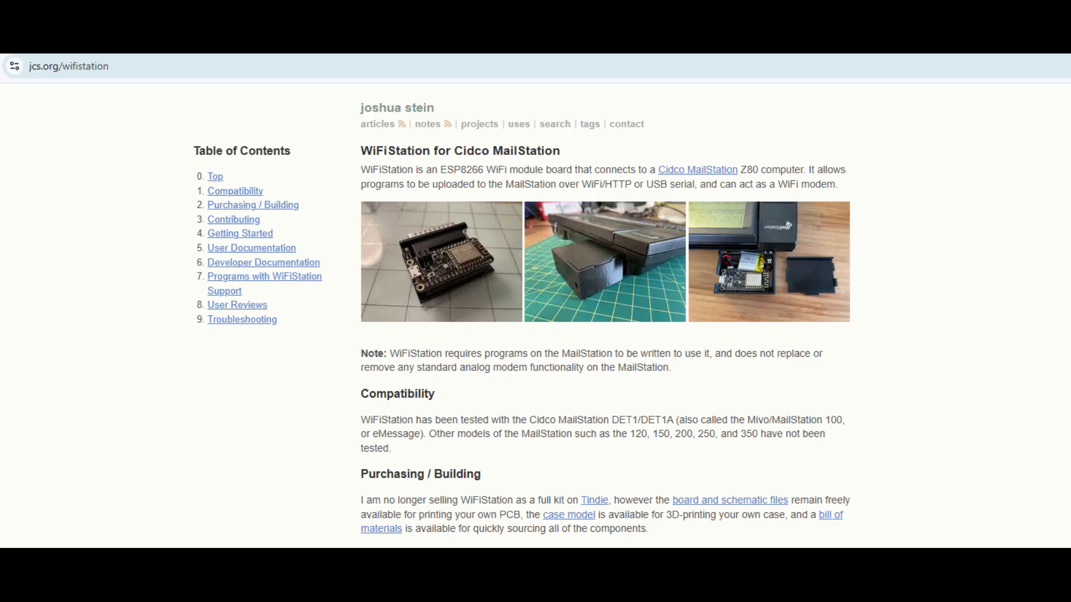
- Follow the Tindie link from jcs.org/wifistation to the retired WiFiStation product page
left_click(594, 499)
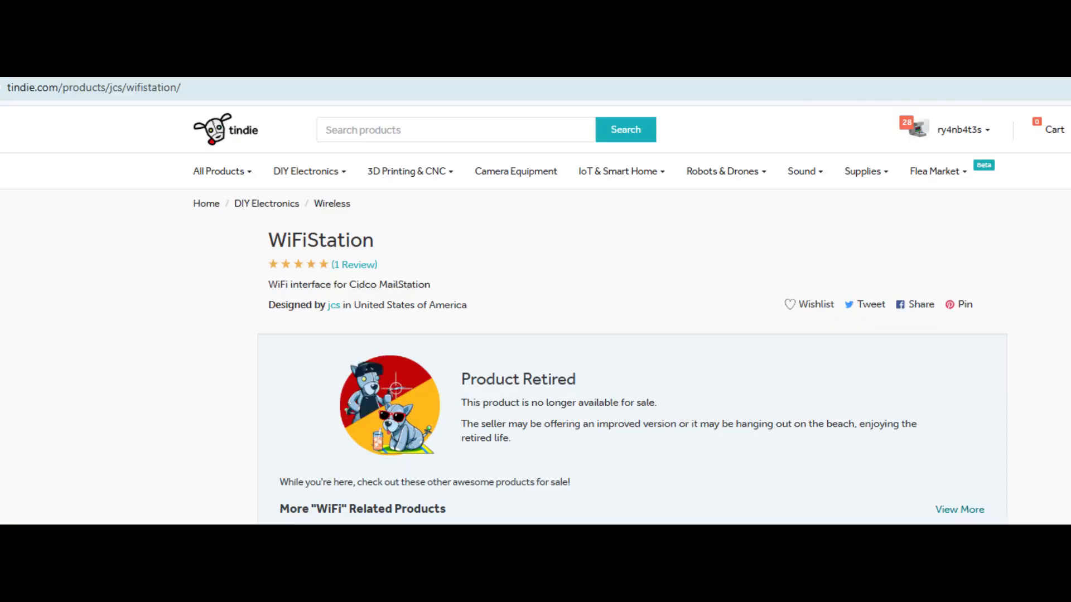